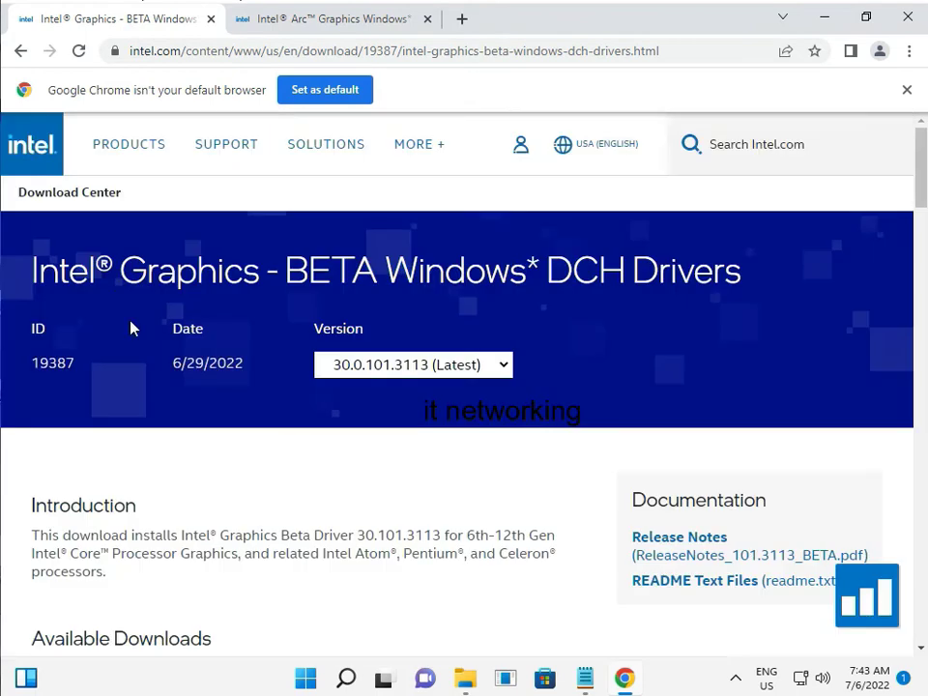
{"action": "mouse_move", "coordinate": [603, 281]}
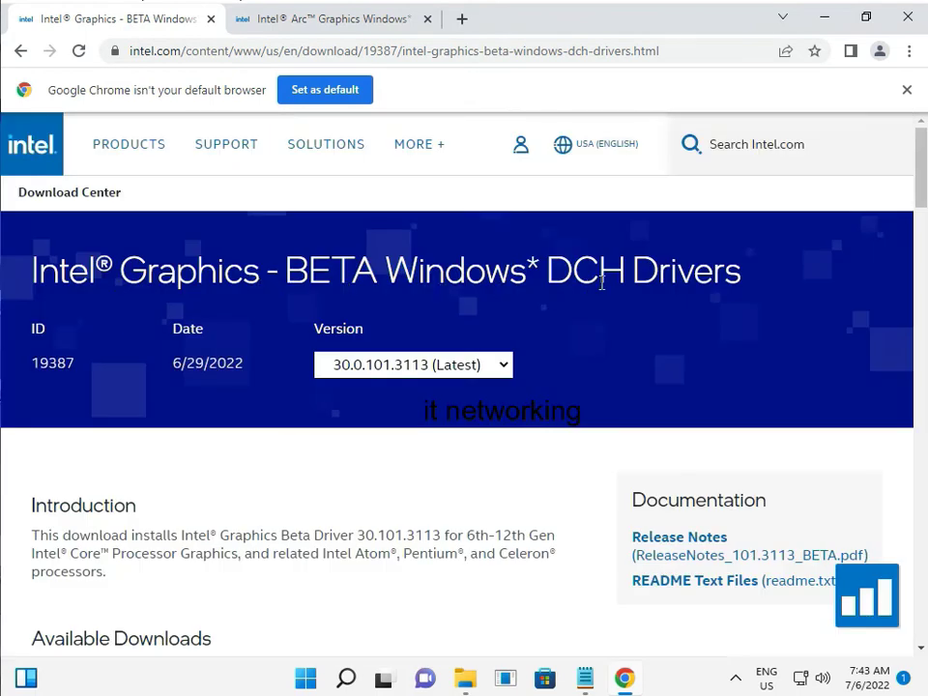
Scroll the Intel Graphics BETA DCH Drivers page down to its Available Downloads .exe and .zip options
{"action": "scroll", "scroll_direction": "down", "scroll_amount": 3}
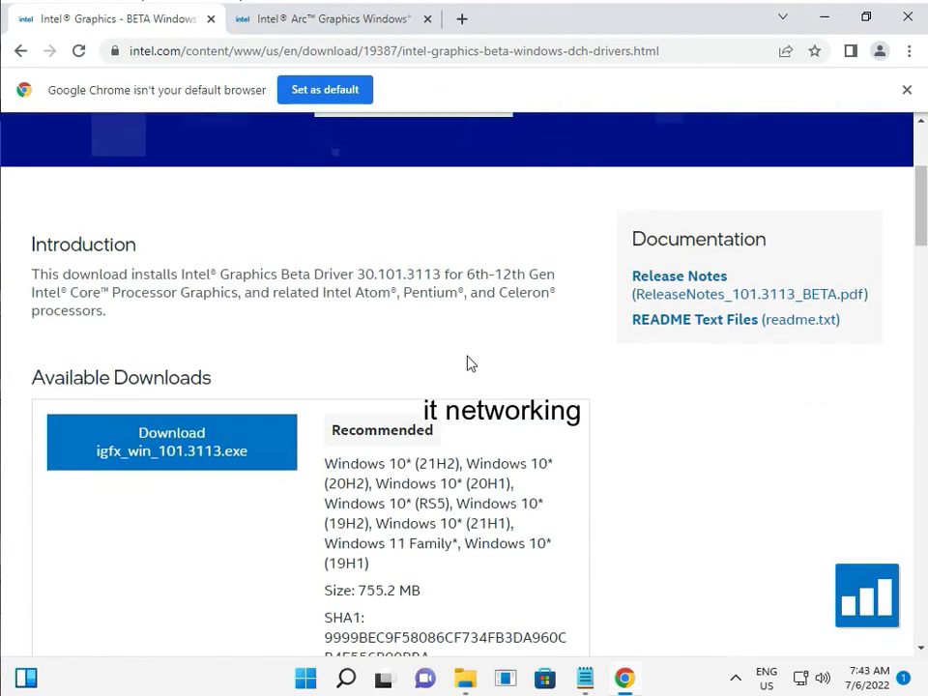
{"action": "scroll", "scroll_direction": "down", "scroll_amount": 3}
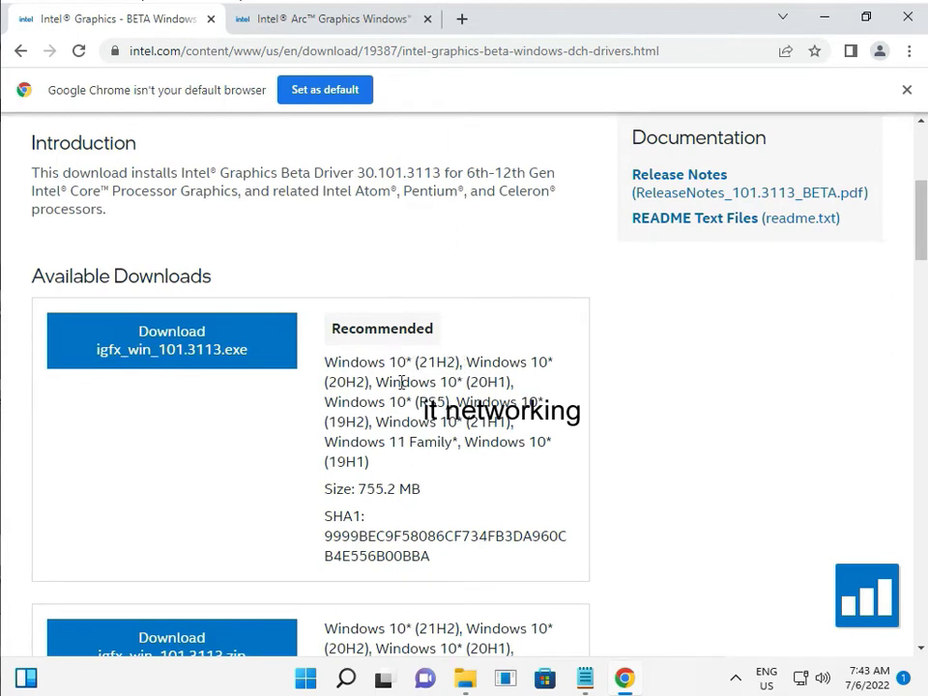
{"action": "mouse_move", "coordinate": [463, 370]}
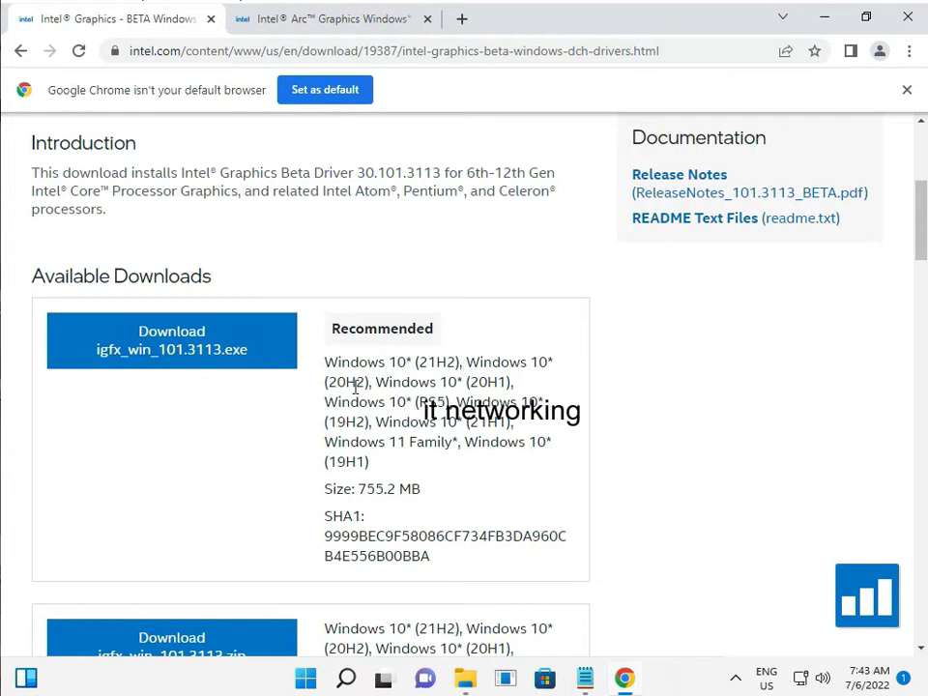
{"action": "scroll", "scroll_direction": "down", "scroll_amount": 3}
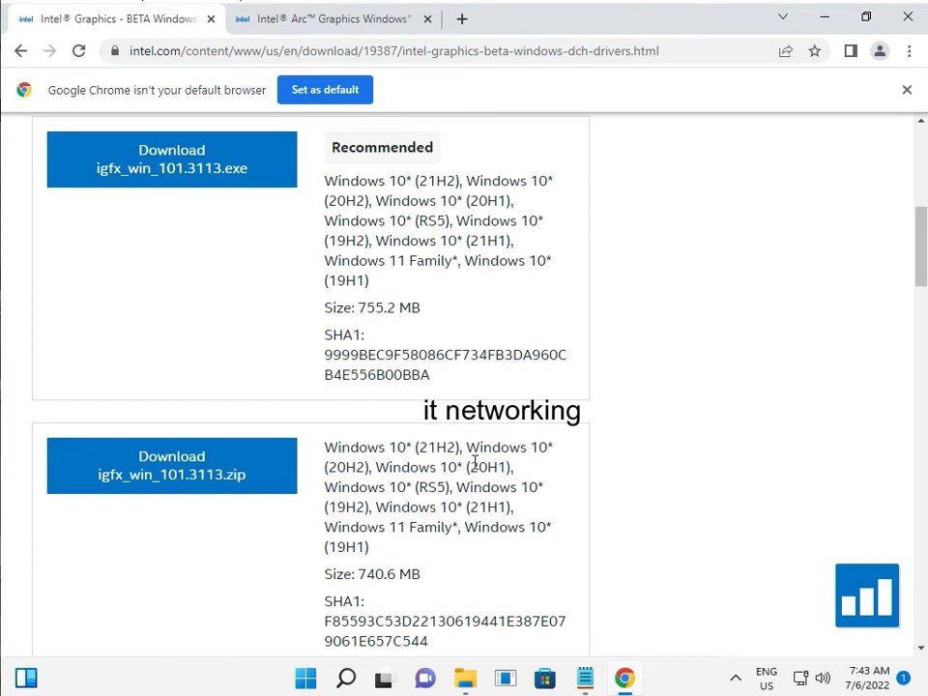
{"action": "scroll", "scroll_direction": "down", "scroll_amount": 3}
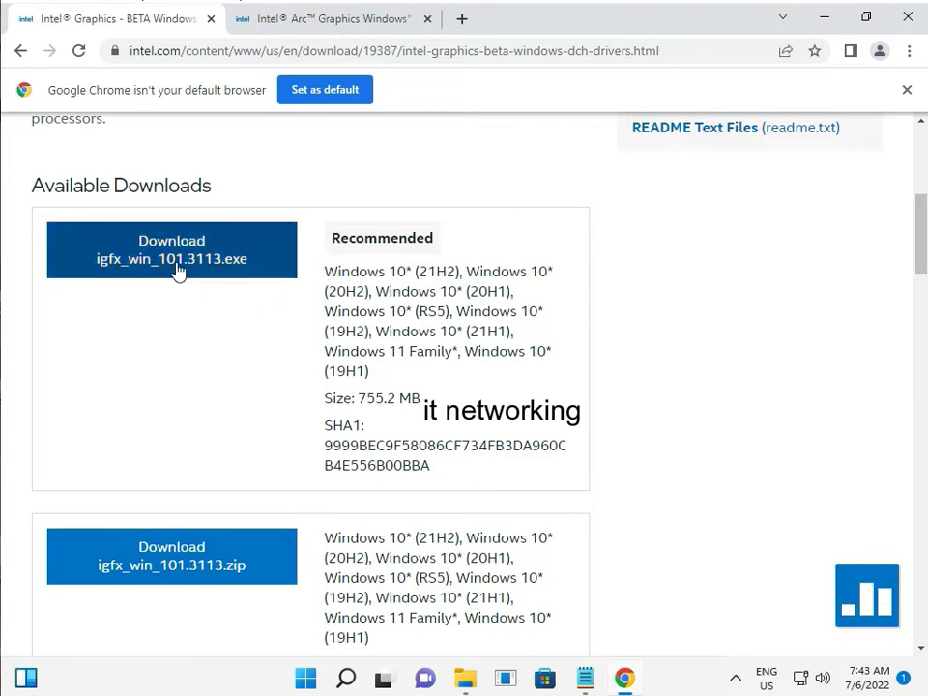
Download igfx_win_101.3113.exe and keep version 30.0.101.3113 (Latest) selected in the Version list
{"action": "left_click", "coordinate": [170, 249]}
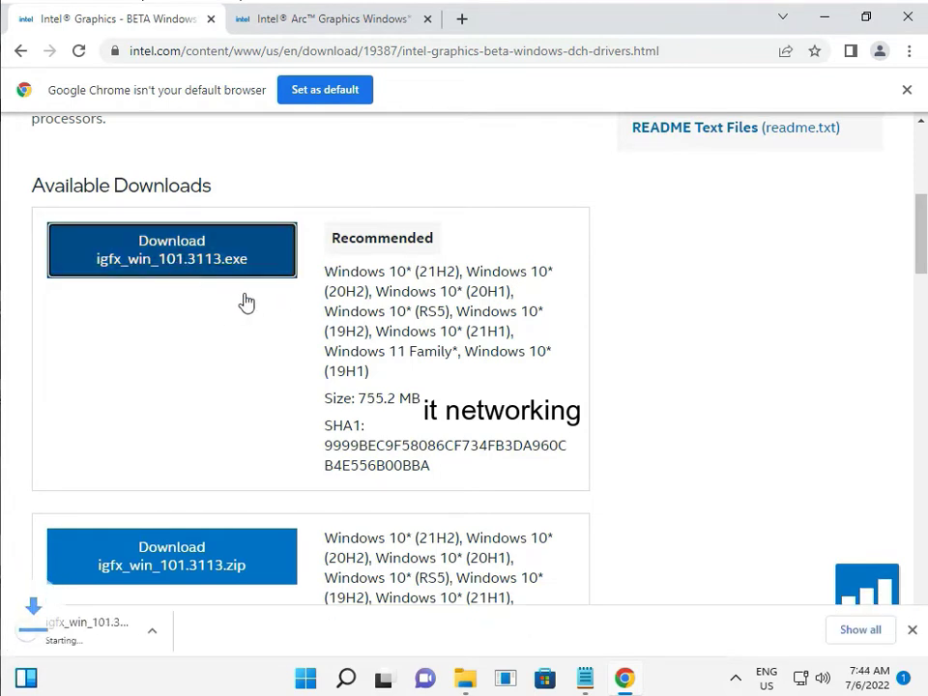
{"action": "scroll", "scroll_direction": "up", "scroll_amount": 3}
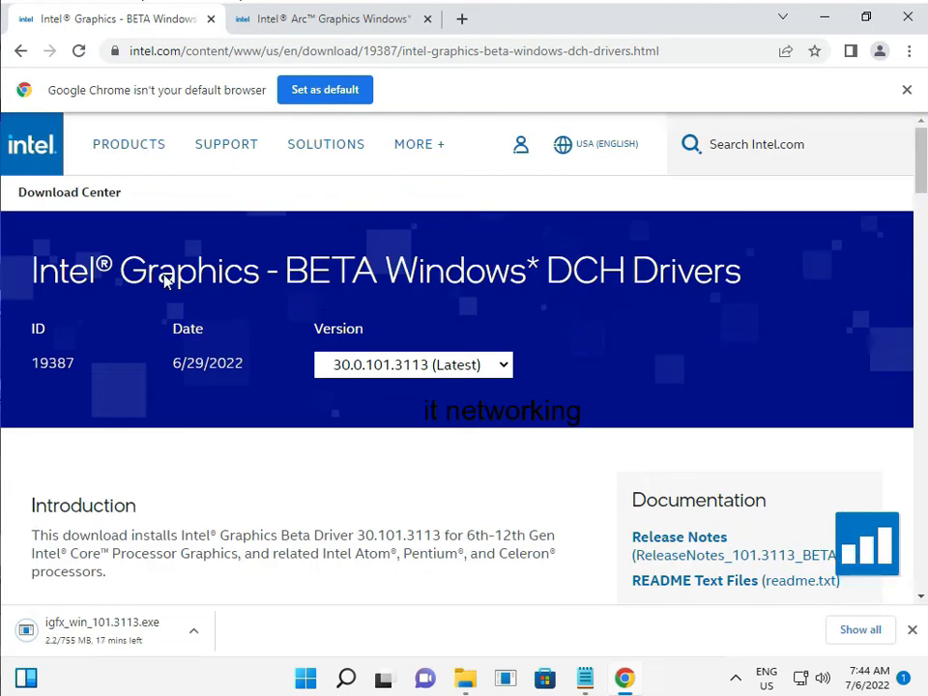
{"action": "mouse_move", "coordinate": [590, 279]}
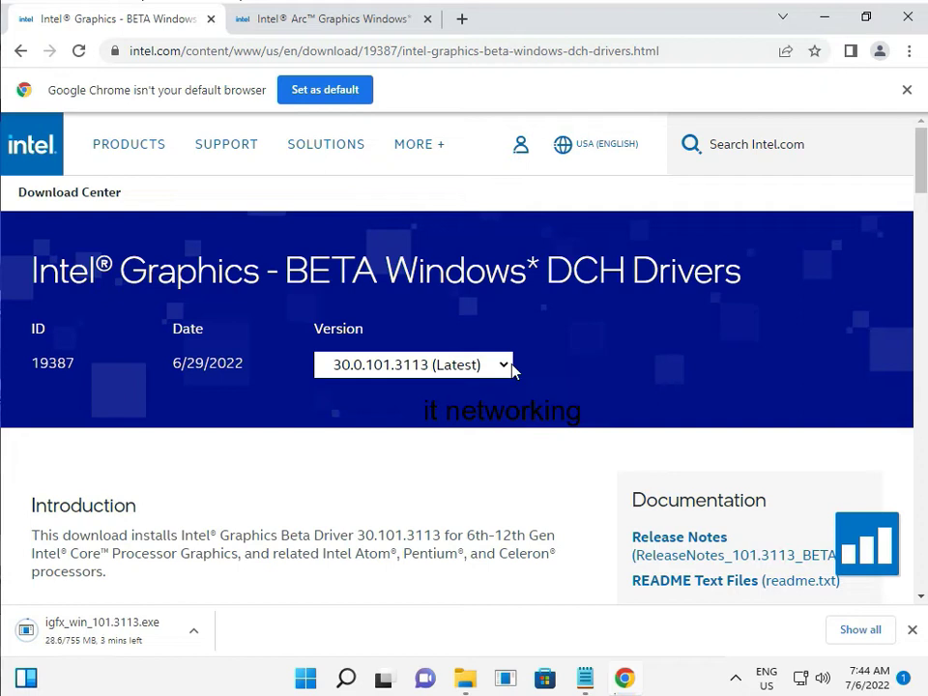
{"action": "left_click", "coordinate": [413, 364]}
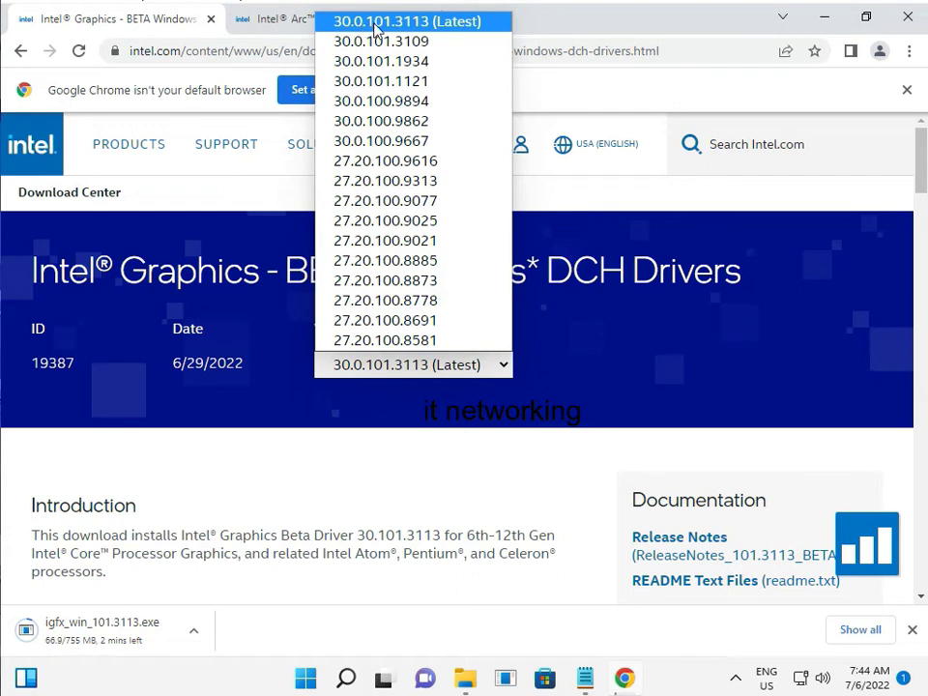
{"action": "mouse_move", "coordinate": [418, 35]}
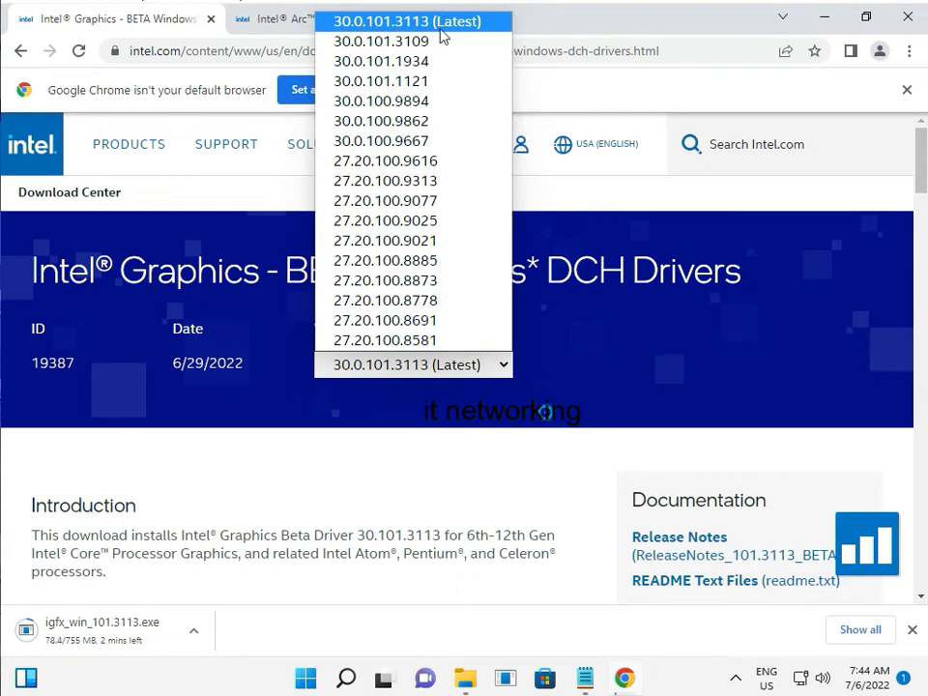
{"action": "left_click", "coordinate": [407, 19]}
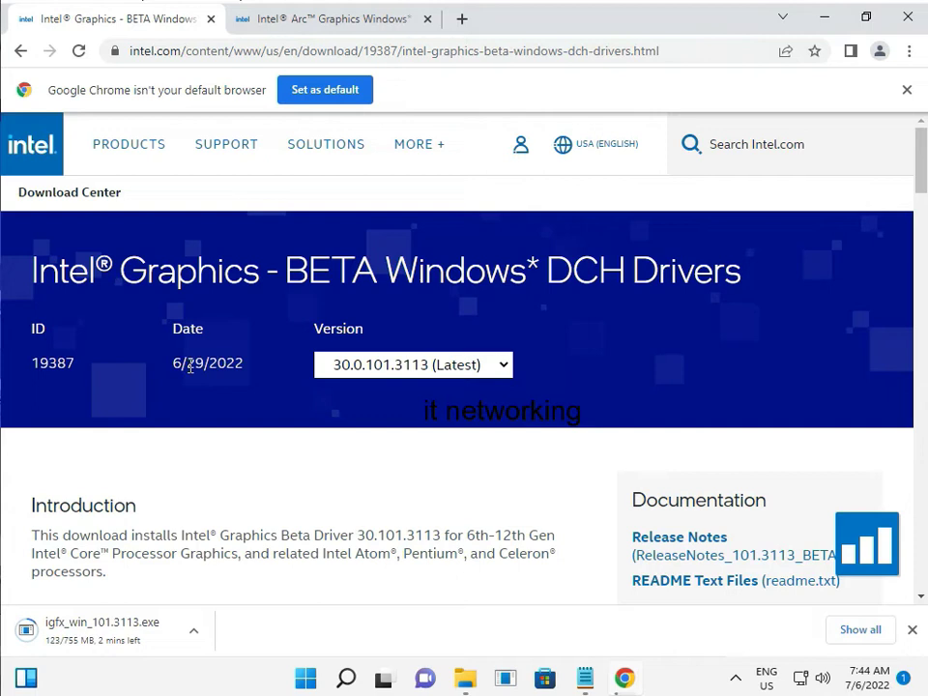
{"action": "scroll", "scroll_direction": "down", "scroll_amount": 3}
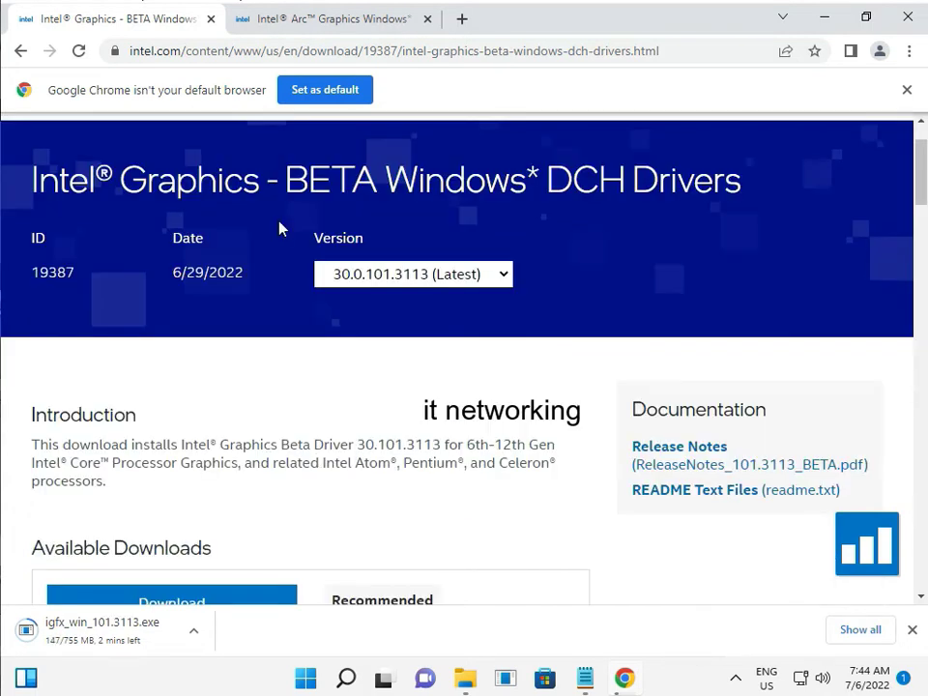
Switch to the Intel Arc Graphics DCH Driver BETA page and scroll through its Available Downloads
{"action": "left_click", "coordinate": [325, 19]}
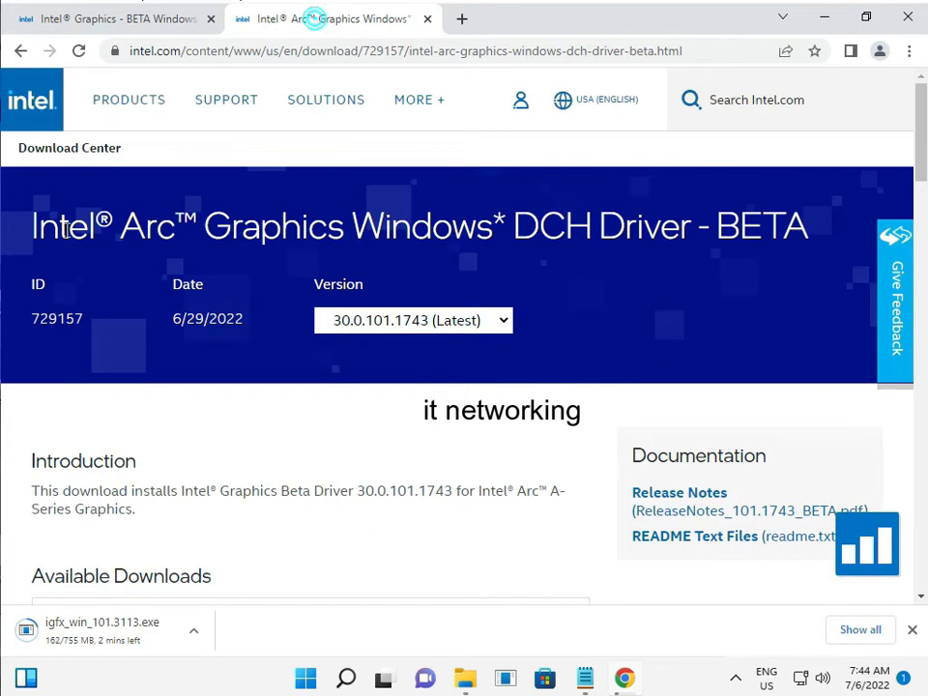
{"action": "mouse_move", "coordinate": [394, 261]}
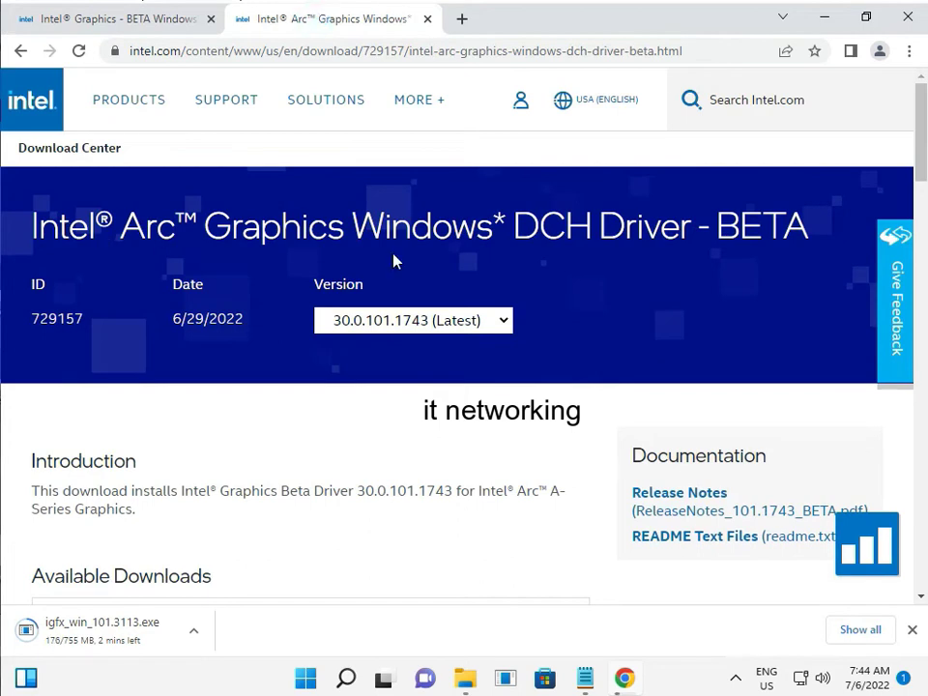
{"action": "mouse_move", "coordinate": [592, 325]}
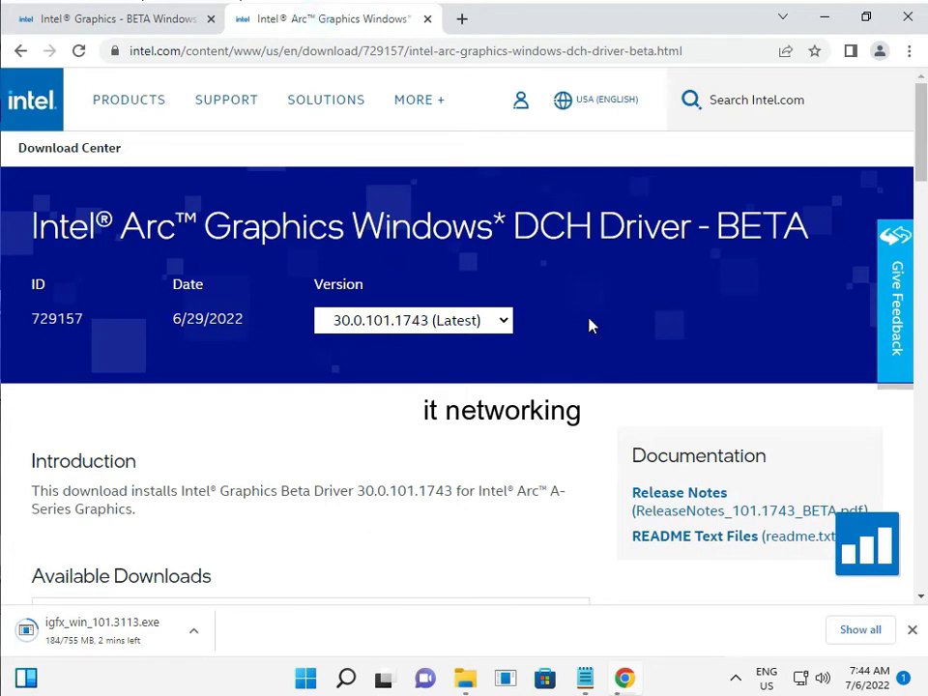
{"action": "scroll", "scroll_direction": "down", "scroll_amount": 3}
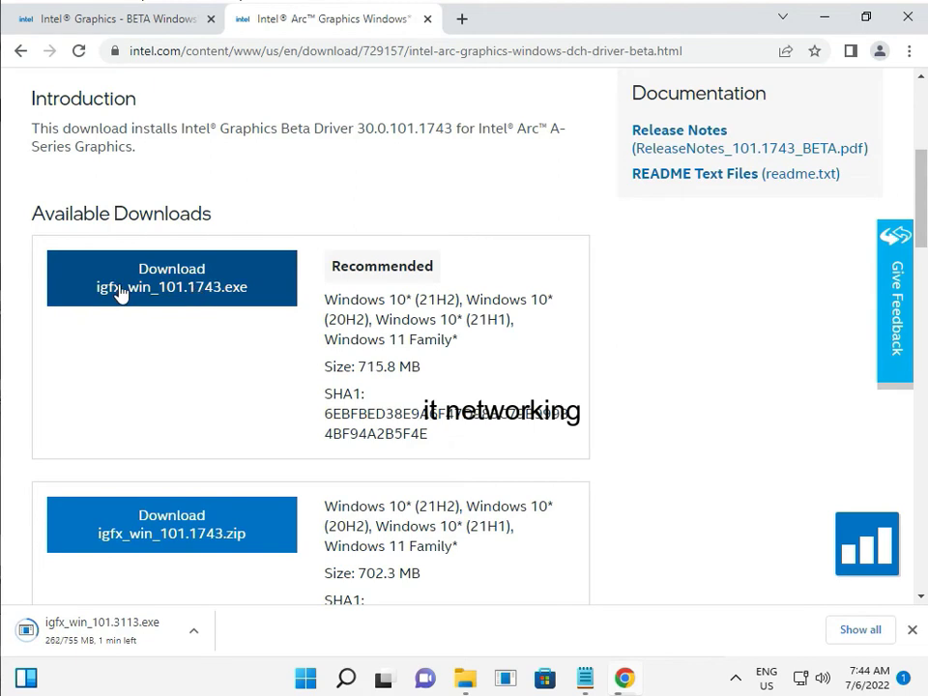
{"action": "mouse_move", "coordinate": [290, 305]}
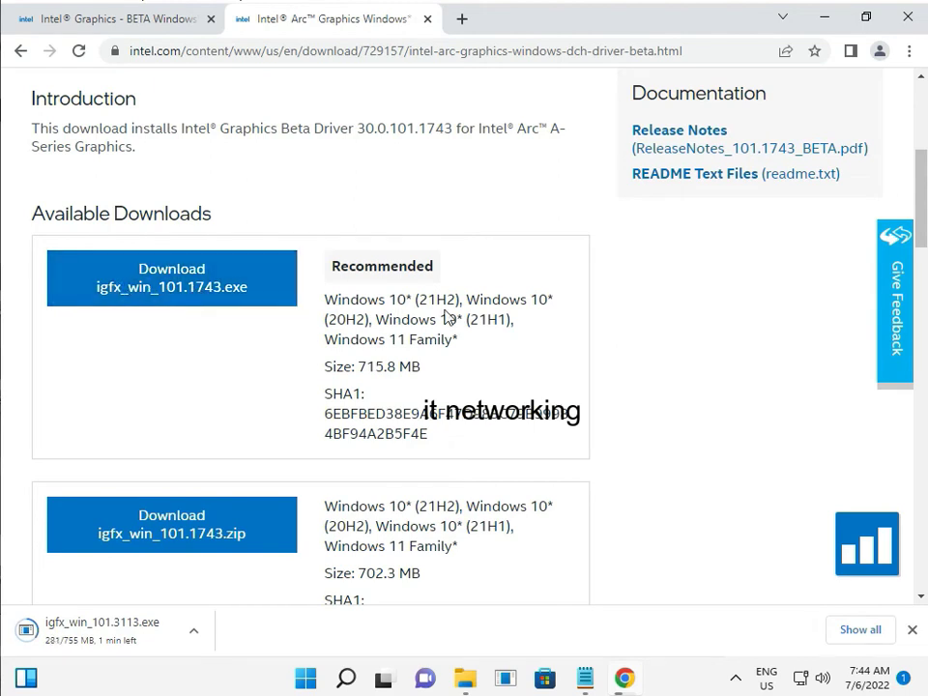
{"action": "mouse_move", "coordinate": [551, 439]}
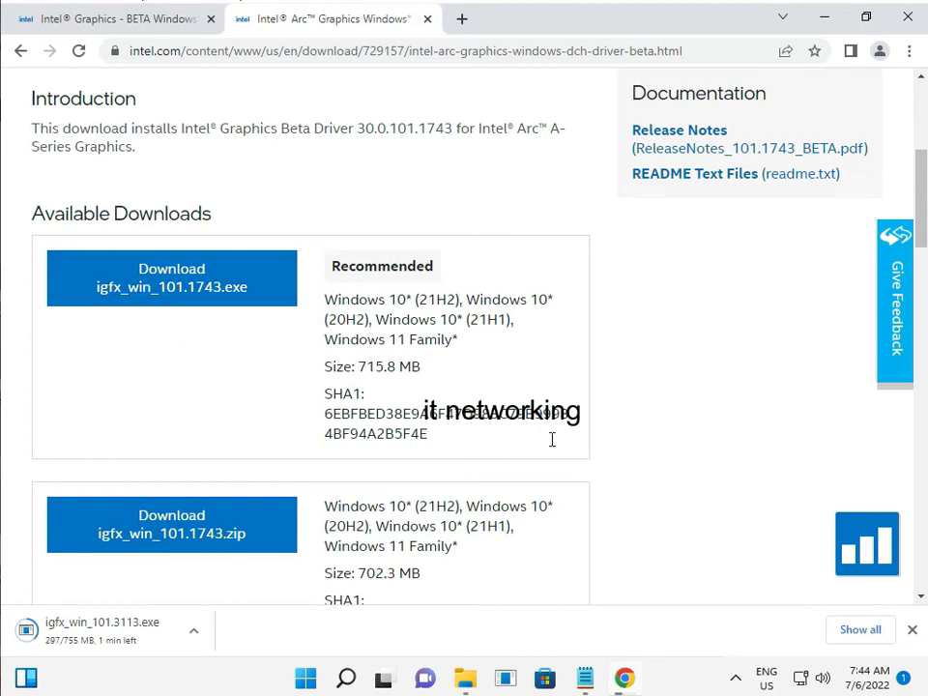
{"action": "scroll", "scroll_direction": "down", "scroll_amount": 3}
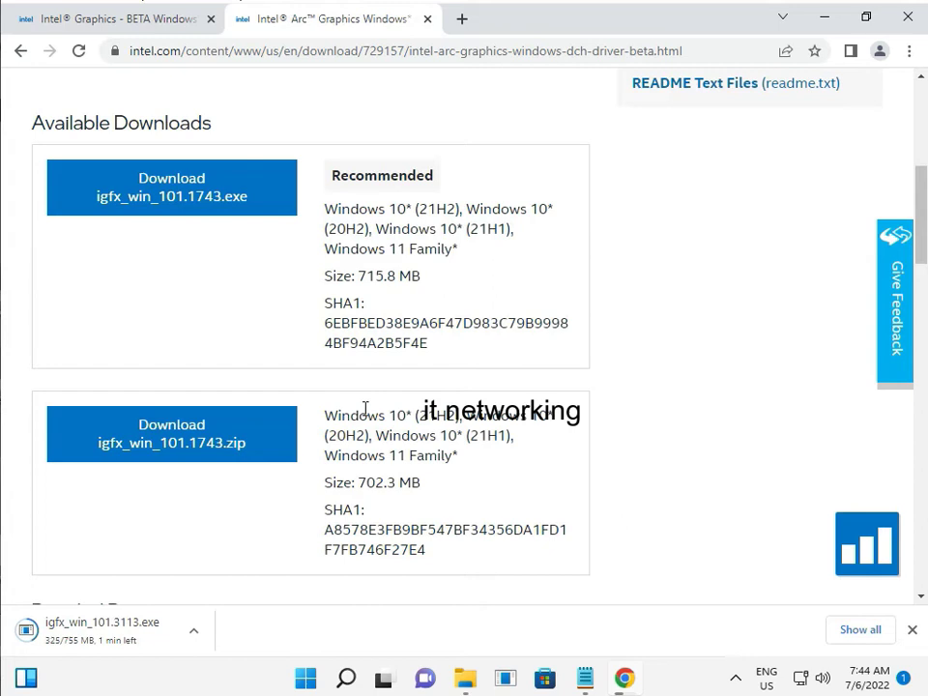
{"action": "mouse_move", "coordinate": [298, 365]}
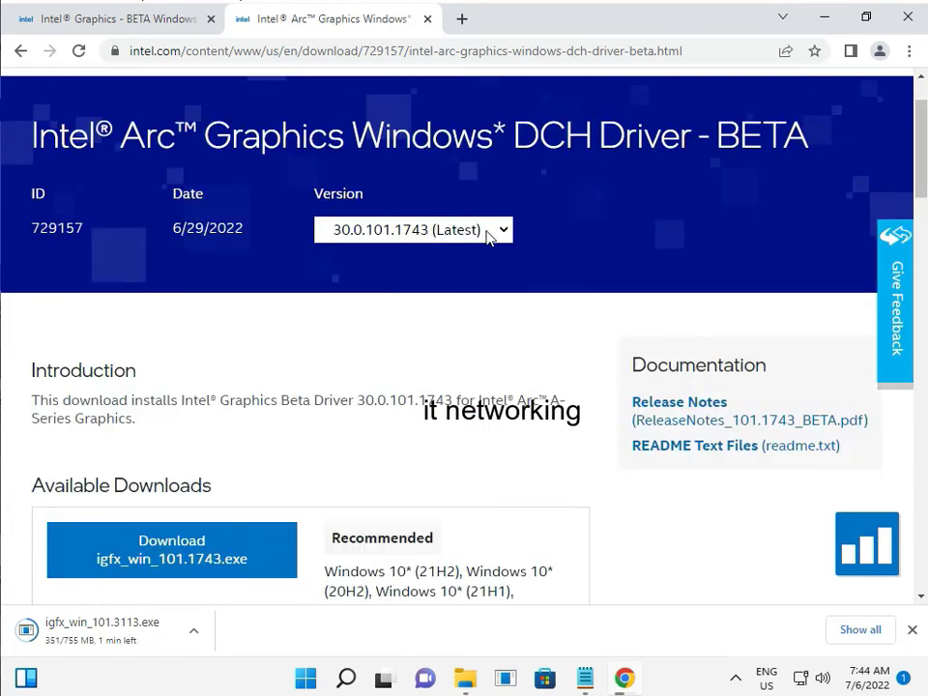
{"action": "left_click", "coordinate": [414, 228]}
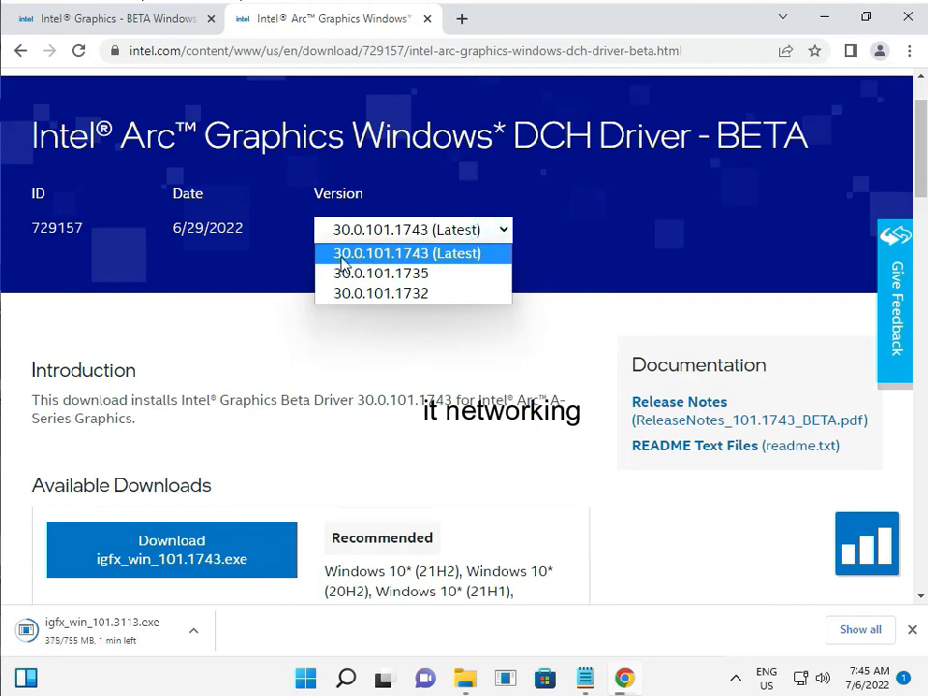
{"action": "mouse_move", "coordinate": [371, 263]}
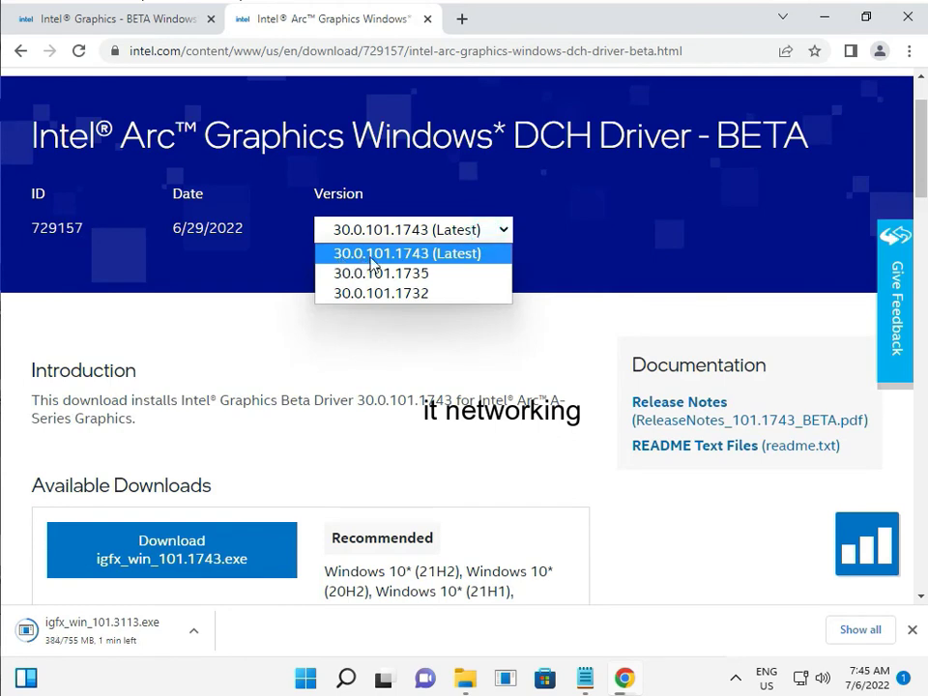
{"action": "mouse_move", "coordinate": [441, 267]}
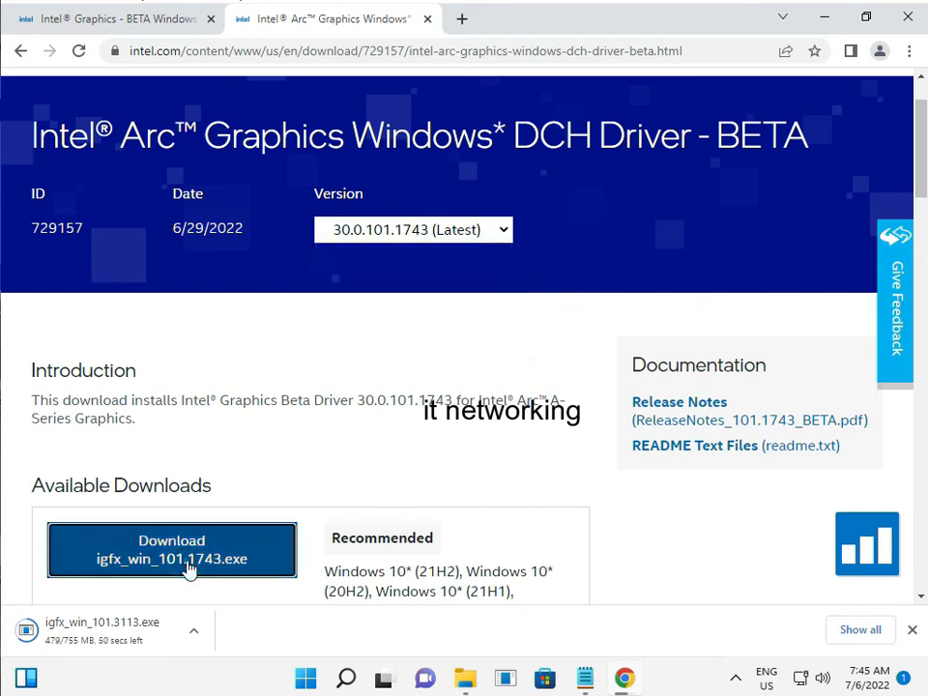
Download igfx_win_101.1743.exe, then view and dismiss the igfx_win_101.3113.exe download item's options
{"action": "left_click", "coordinate": [171, 549]}
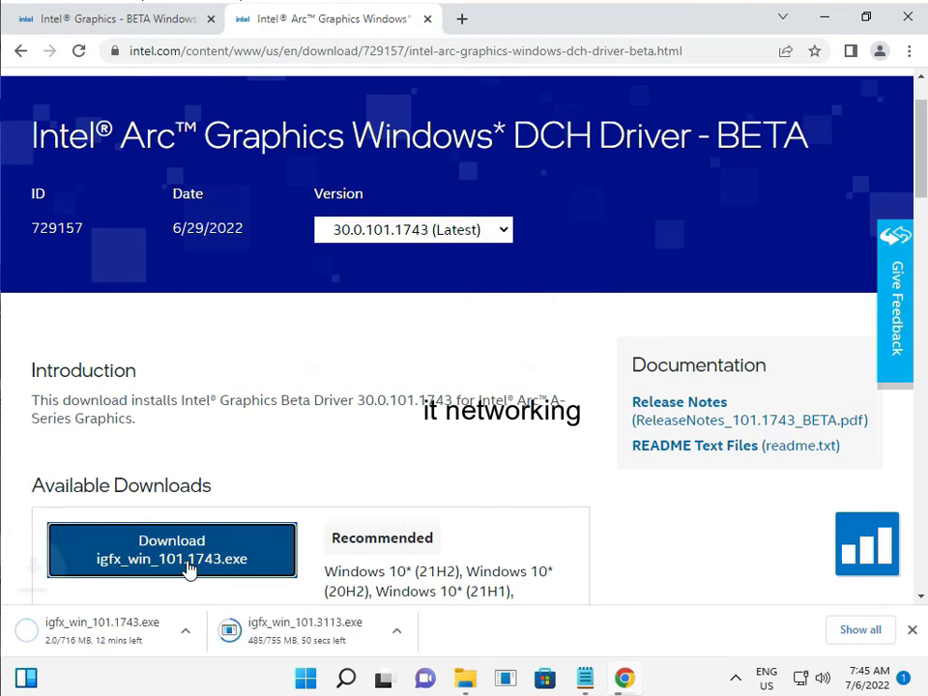
{"action": "left_click", "coordinate": [396, 635]}
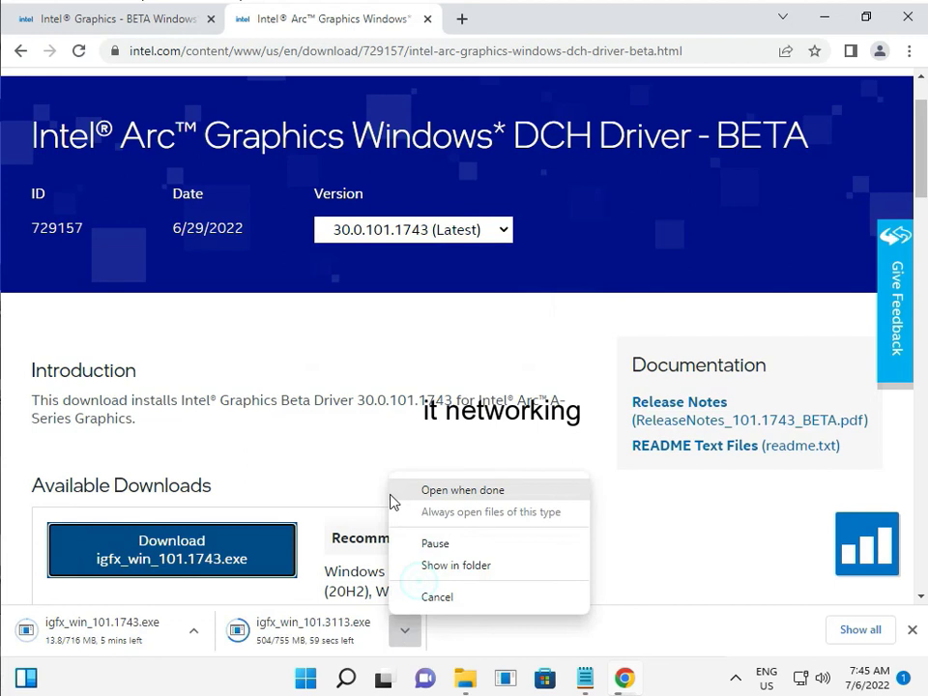
{"action": "mouse_move", "coordinate": [280, 476]}
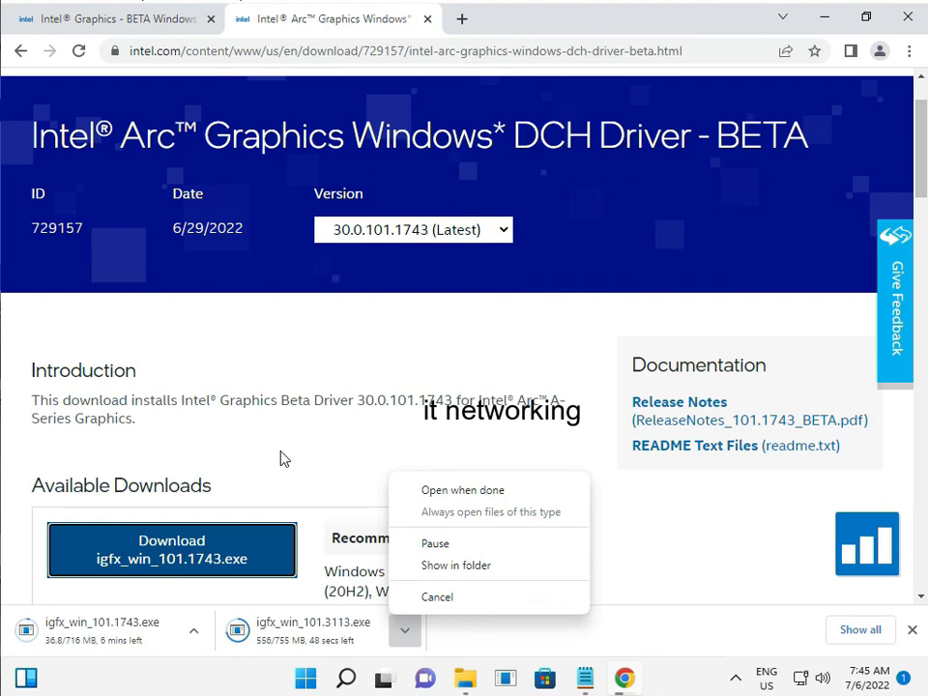
{"action": "left_click", "coordinate": [284, 457]}
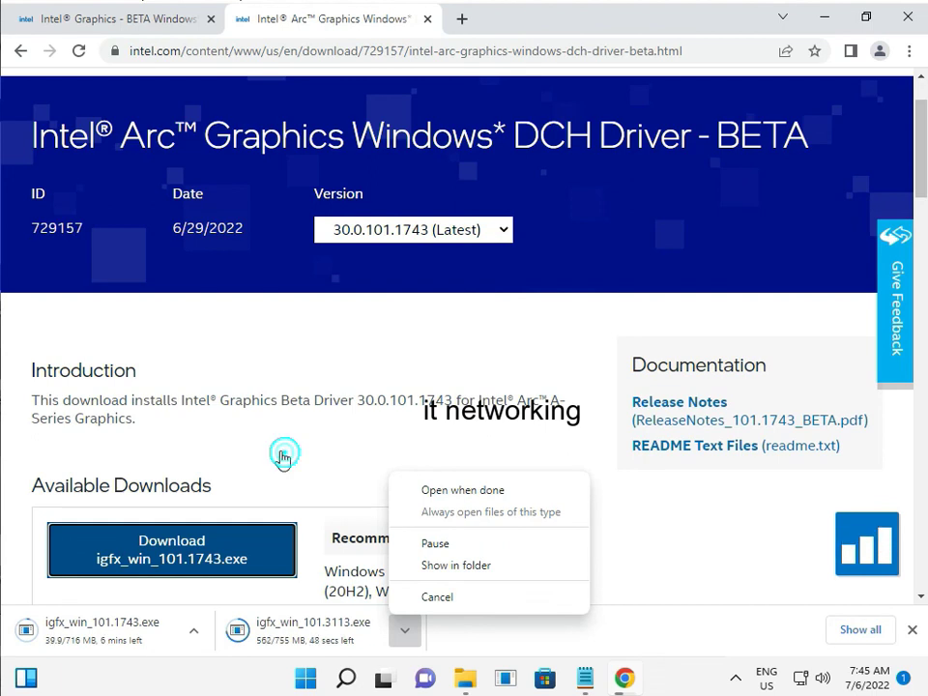
{"action": "scroll", "scroll_direction": "down", "scroll_amount": 3}
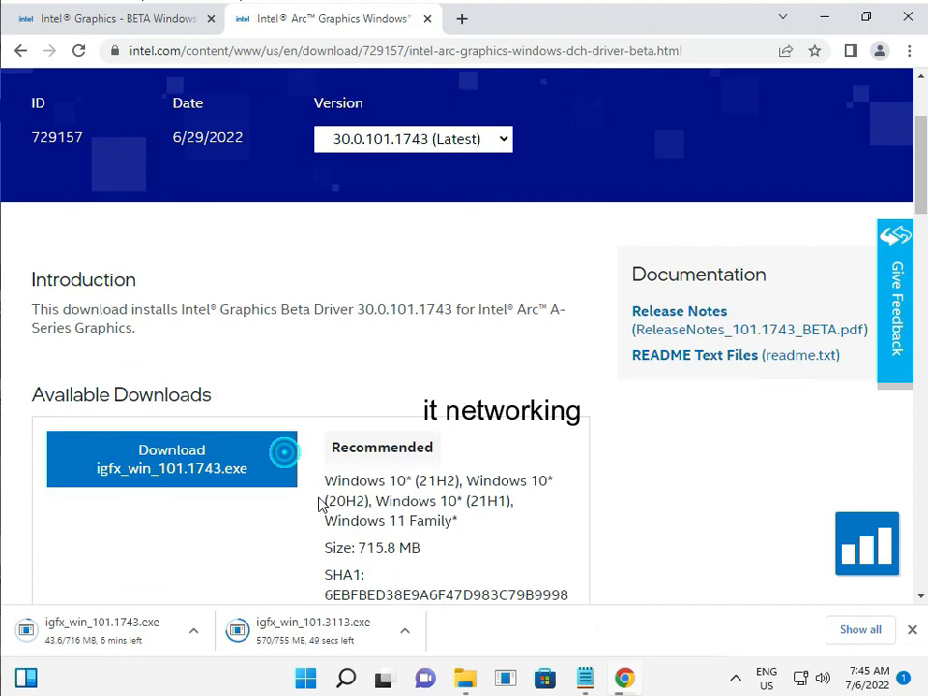
{"action": "scroll", "scroll_direction": "down", "scroll_amount": 3}
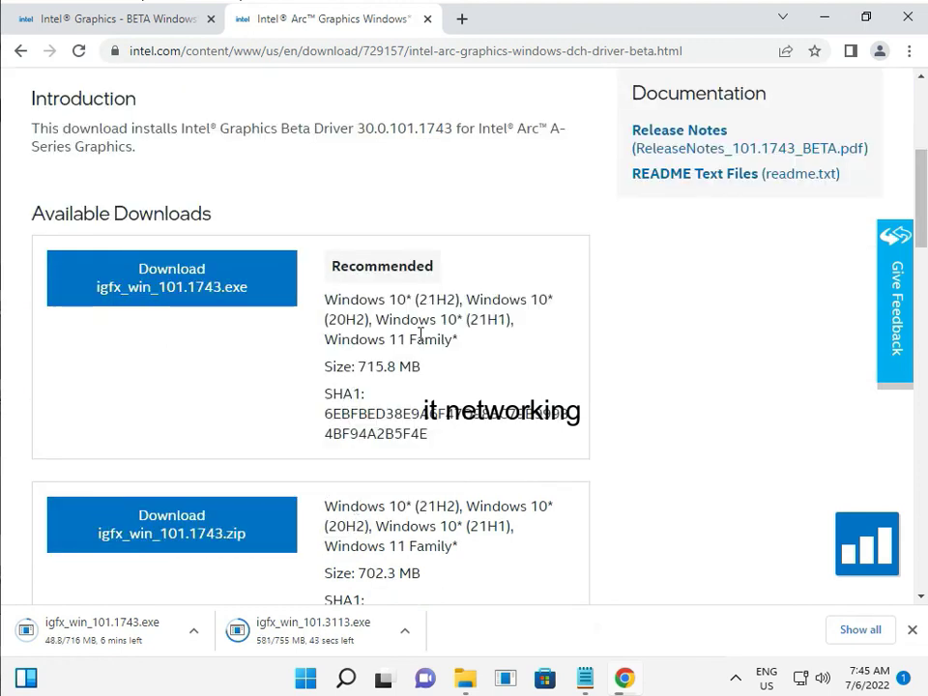
{"action": "mouse_move", "coordinate": [406, 300]}
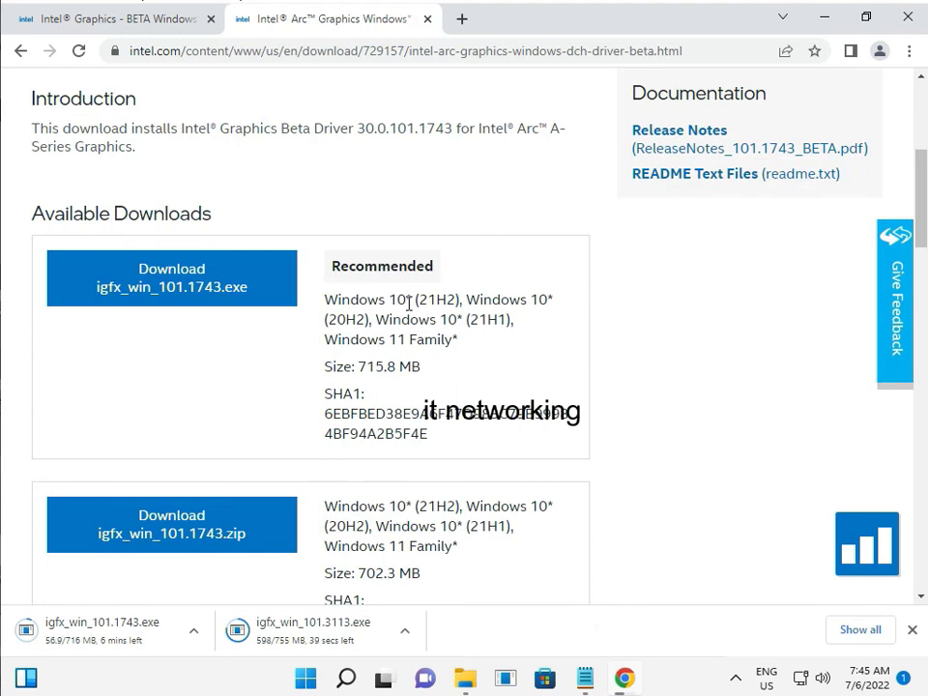
{"action": "double_click", "coordinate": [375, 340]}
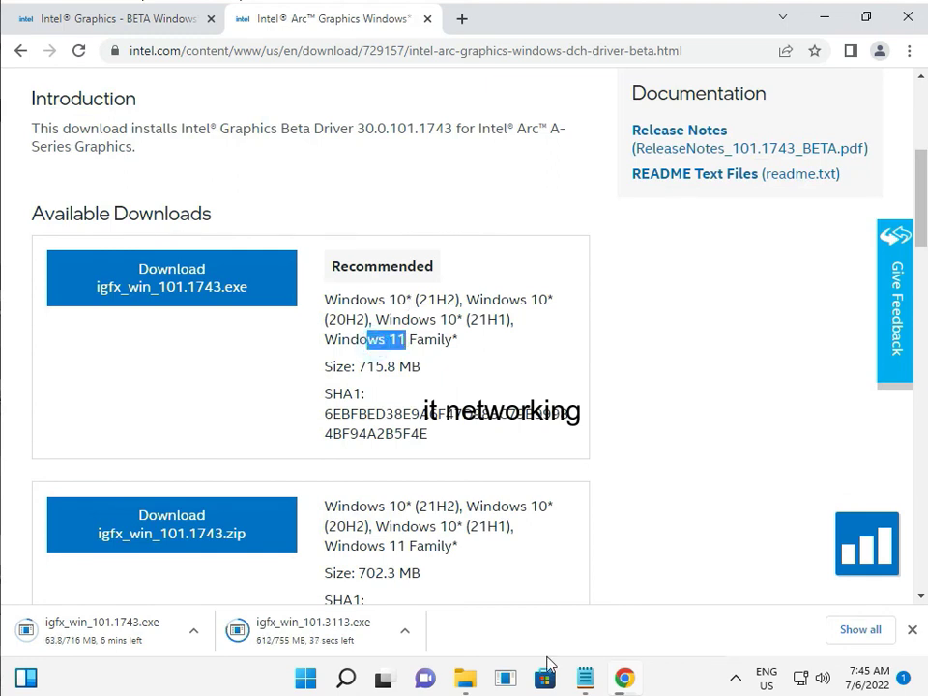
{"action": "mouse_move", "coordinate": [625, 677]}
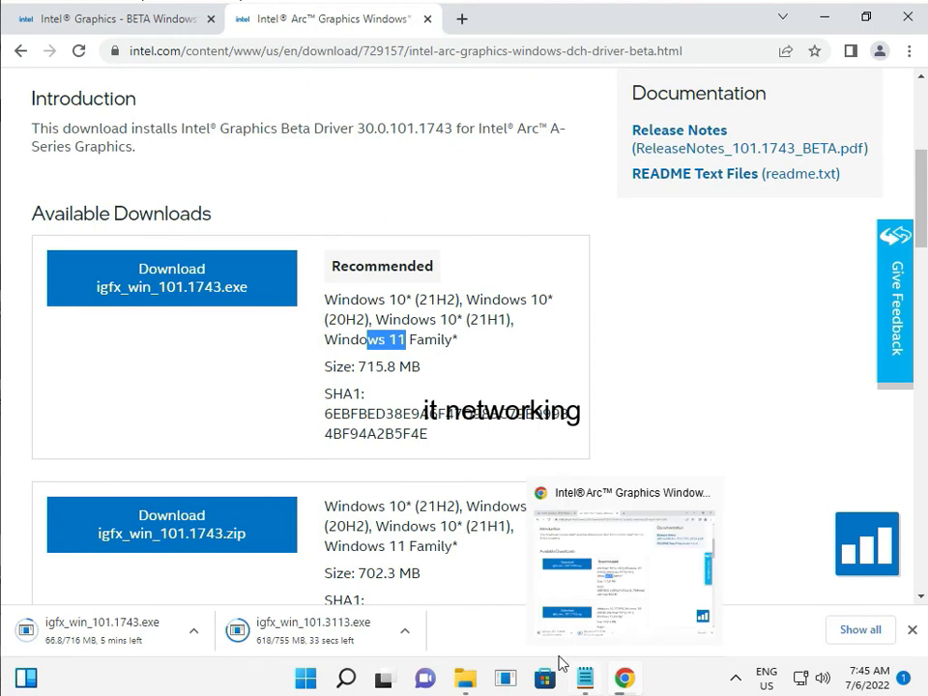